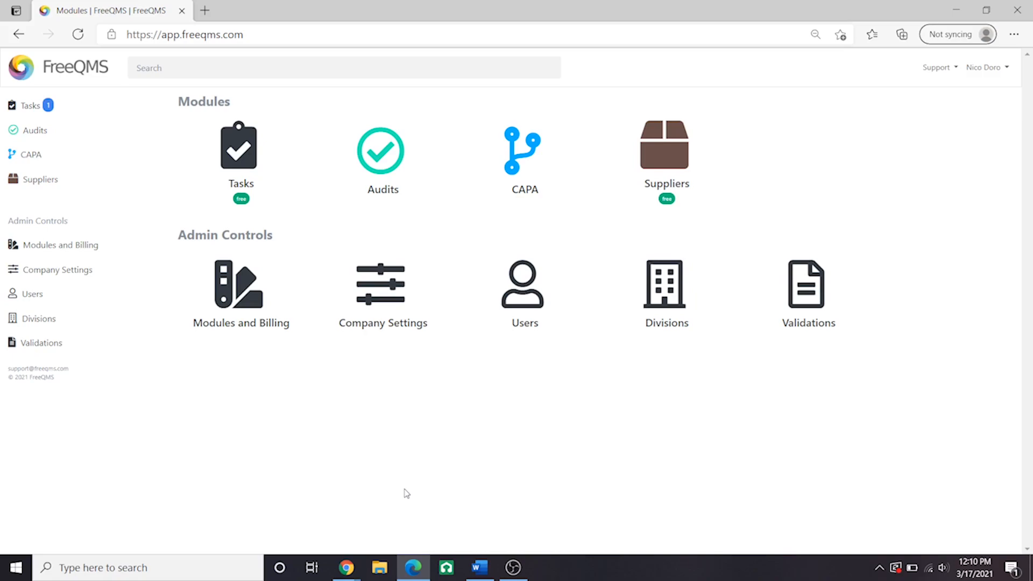
{"action": "mouse_move", "coordinate": [557, 379]}
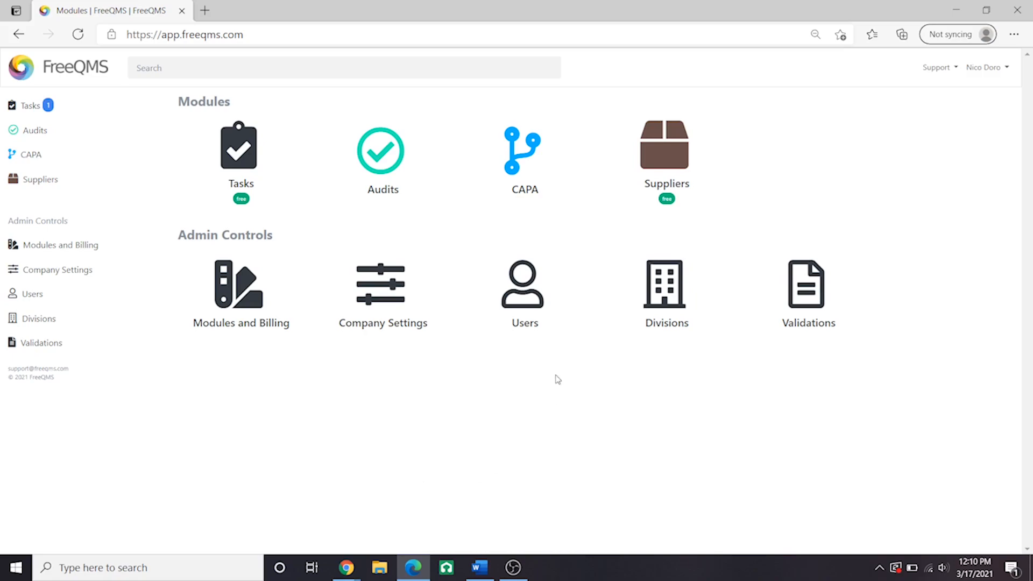
Open the CAPA module from the FreeQMS Modules page.
{"action": "left_click", "coordinate": [524, 156]}
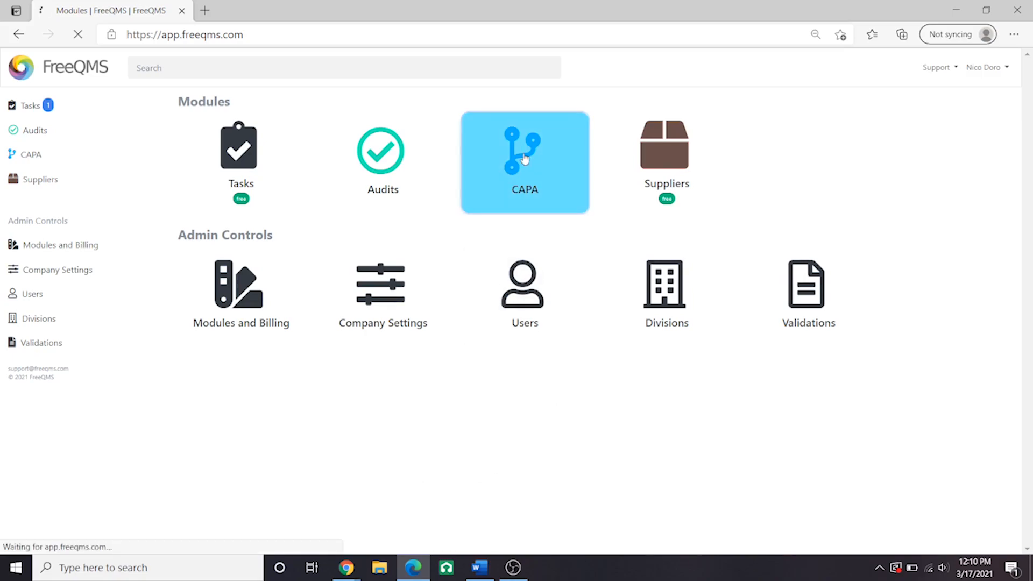
Open the CAPA 2021-005 Ineffective Preventive Maintenance Process record from the CAPA list.
{"action": "left_click", "coordinate": [525, 161]}
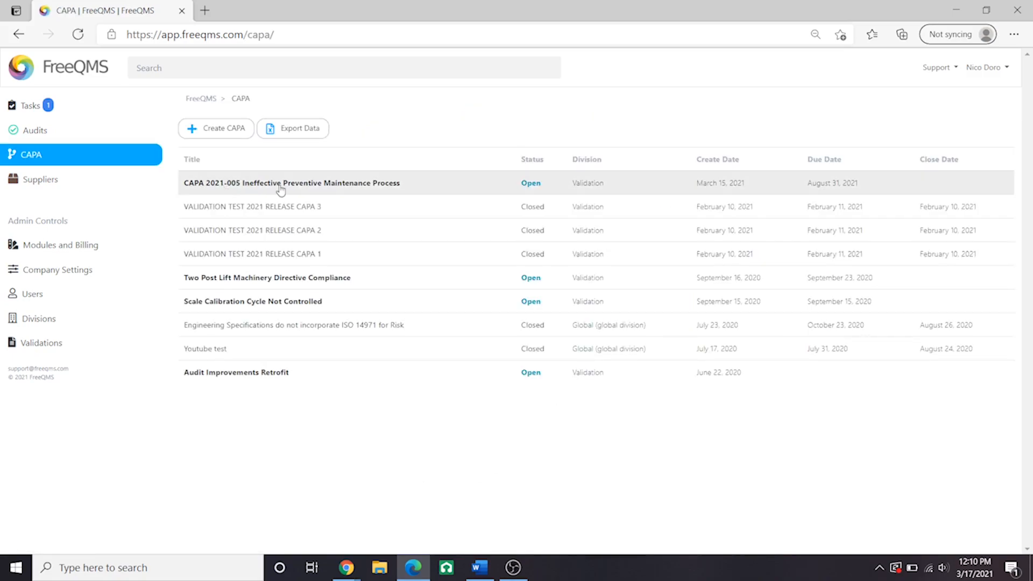
{"action": "mouse_move", "coordinate": [308, 150]}
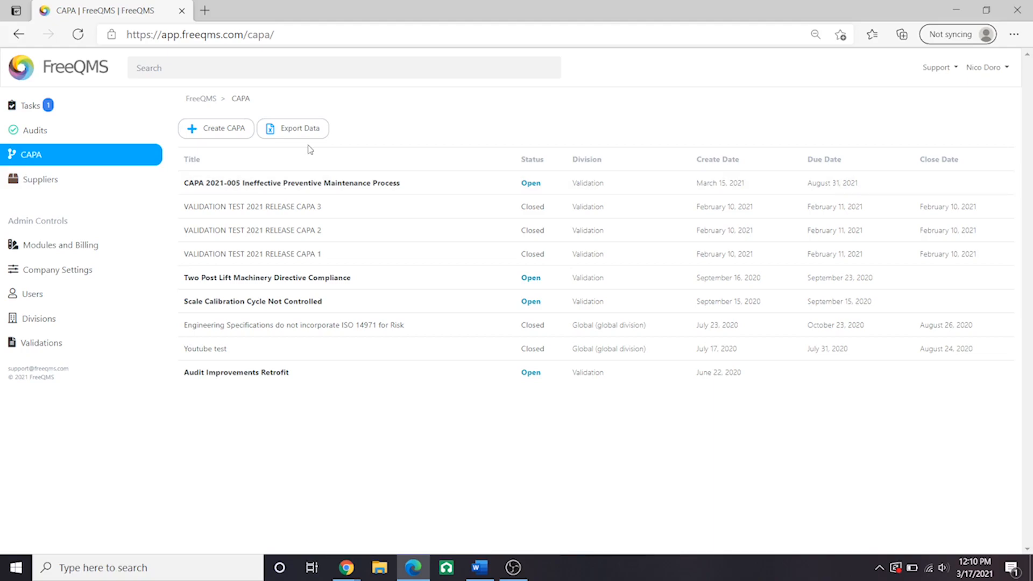
{"action": "mouse_move", "coordinate": [302, 153]}
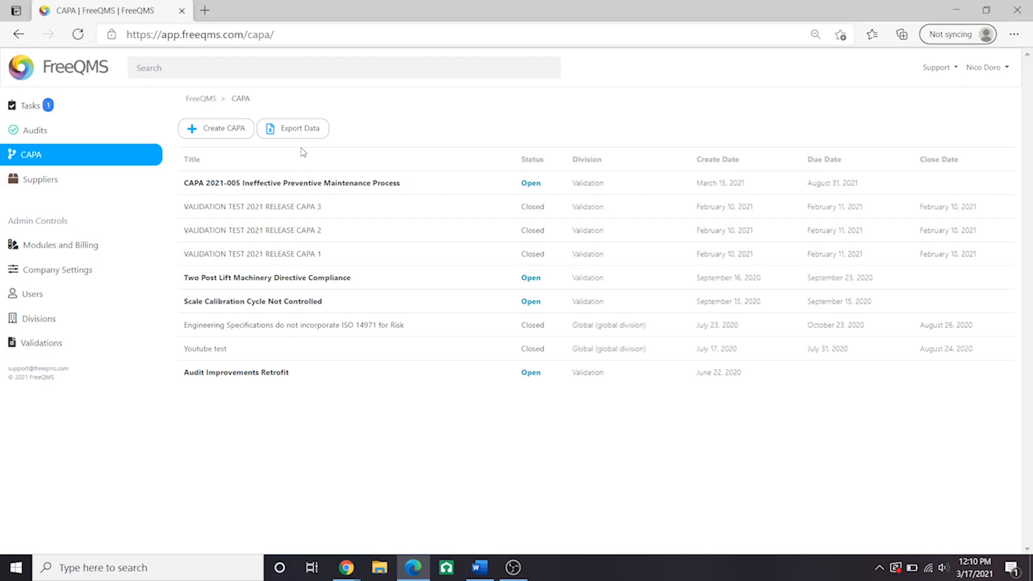
{"action": "left_click", "coordinate": [292, 183]}
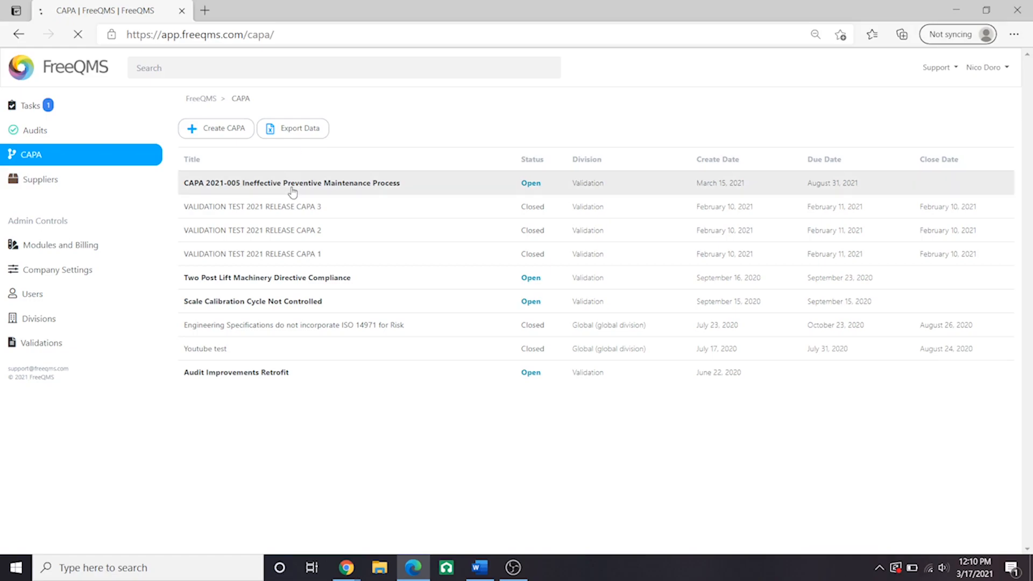
Bring up the CAPA 2021-005 record's Information tab with its scope and source details.
{"action": "left_click", "coordinate": [289, 183]}
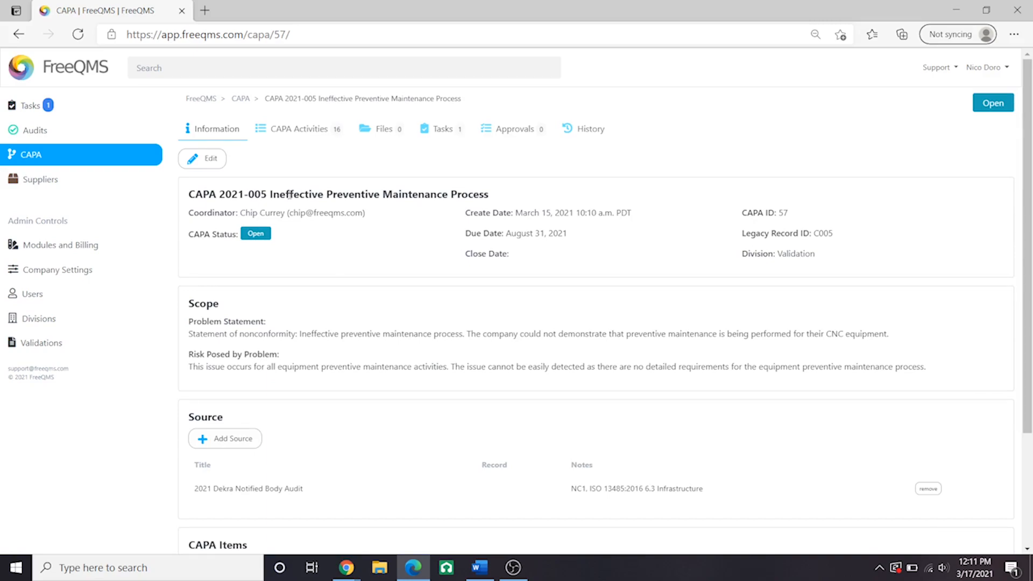
{"action": "mouse_move", "coordinate": [271, 309]}
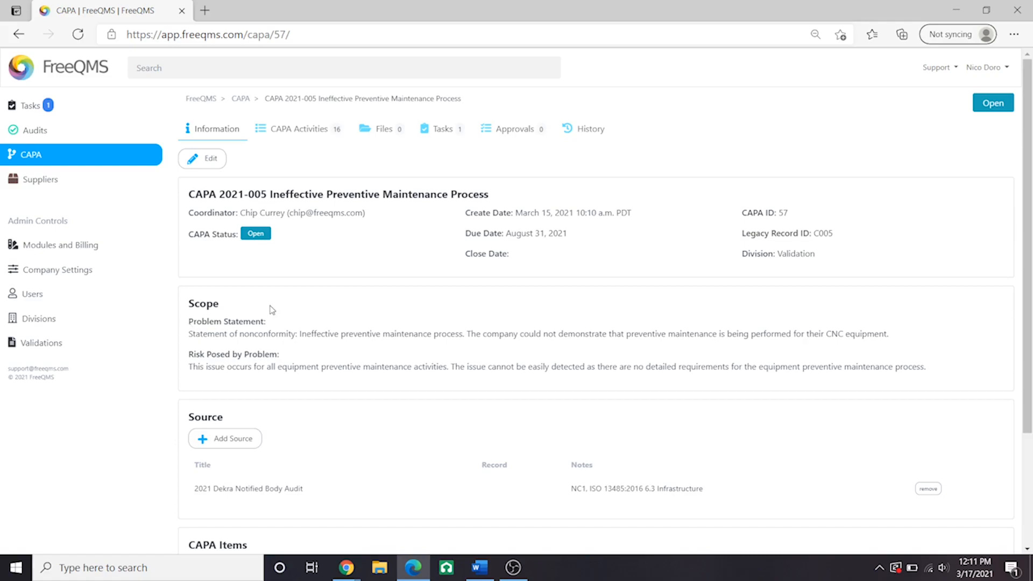
{"action": "mouse_move", "coordinate": [261, 308]}
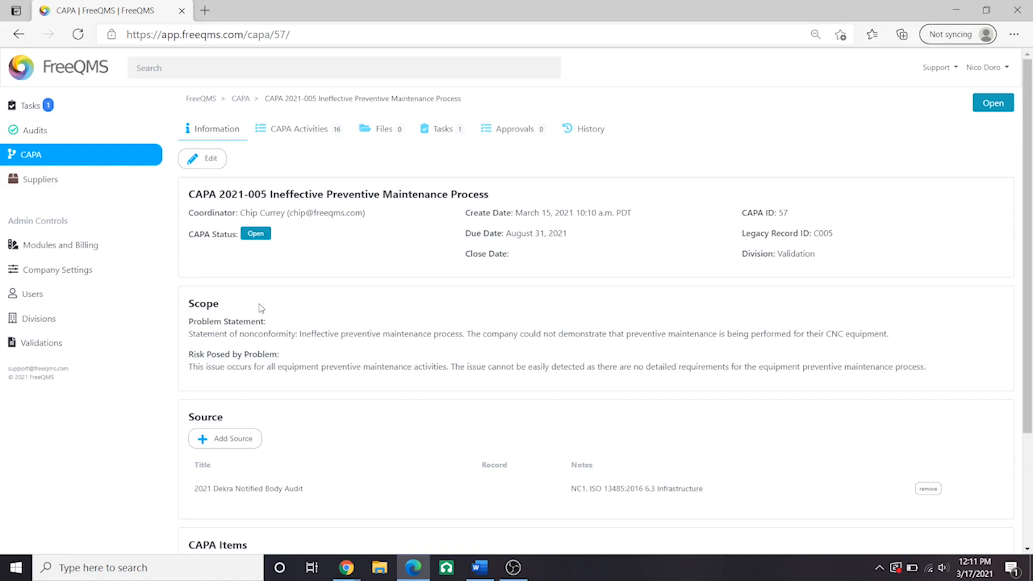
{"action": "scroll", "scroll_direction": "down", "scroll_amount": 3}
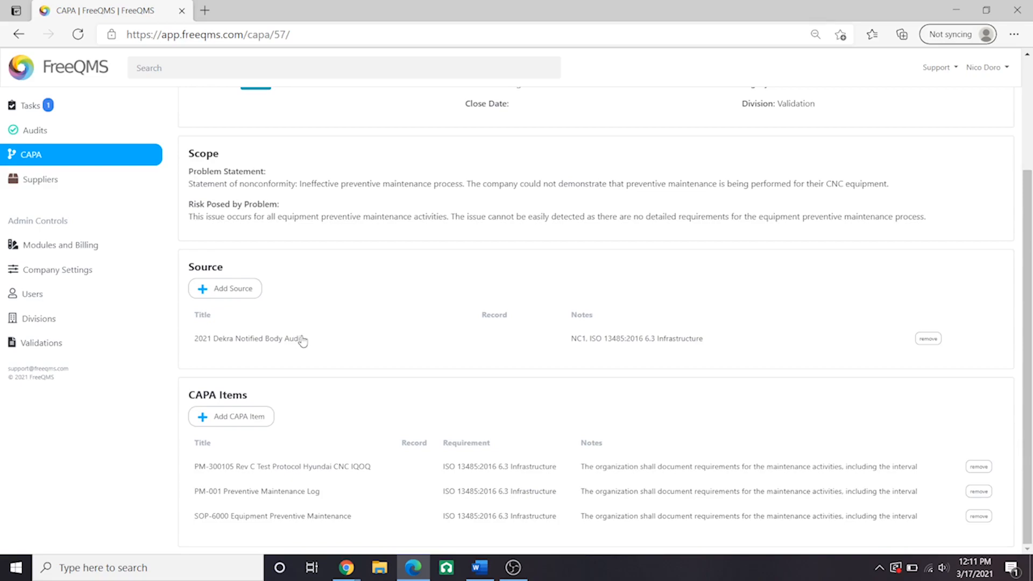
{"action": "mouse_move", "coordinate": [283, 343]}
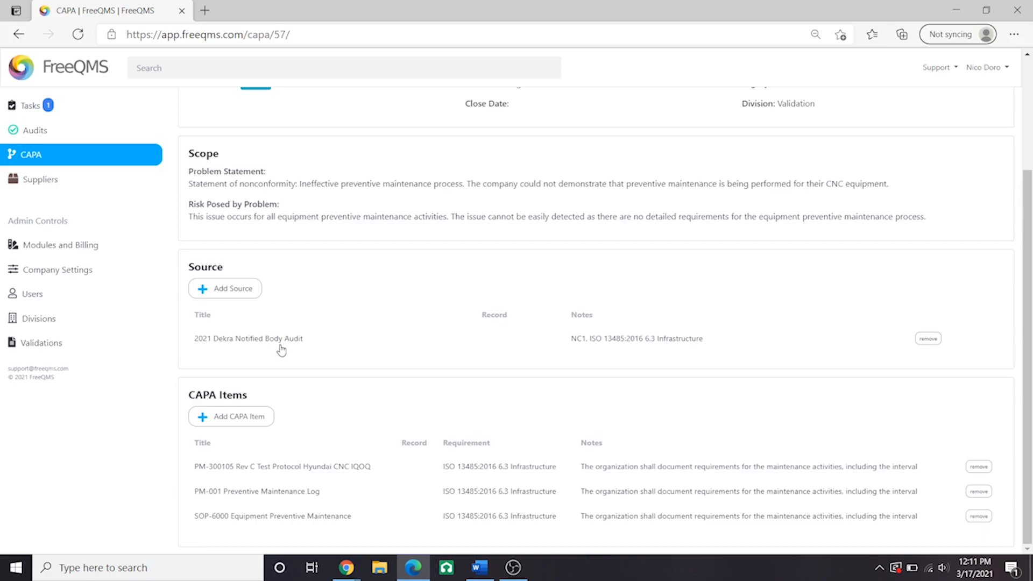
{"action": "mouse_move", "coordinate": [253, 426]}
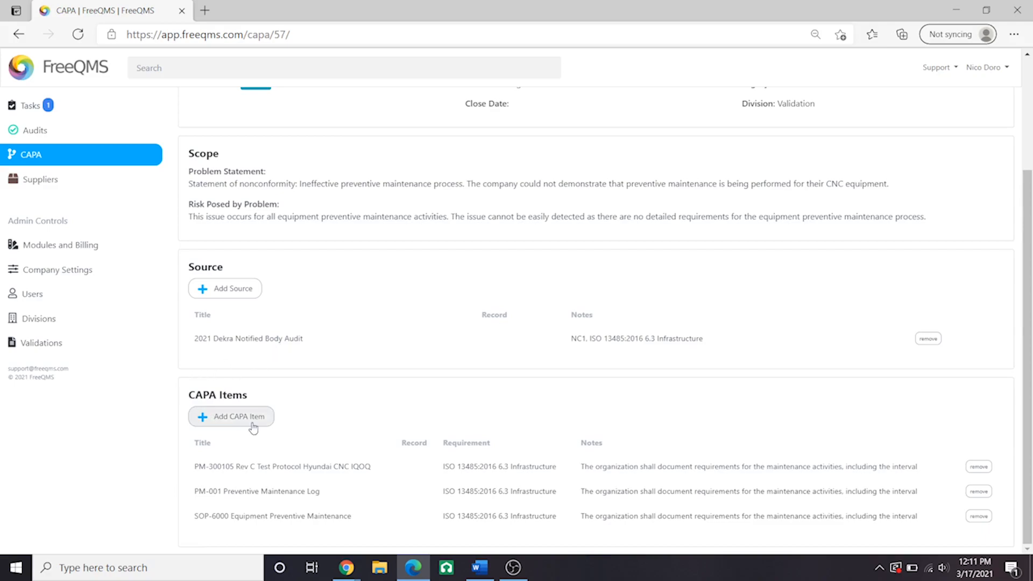
{"action": "mouse_move", "coordinate": [324, 402]}
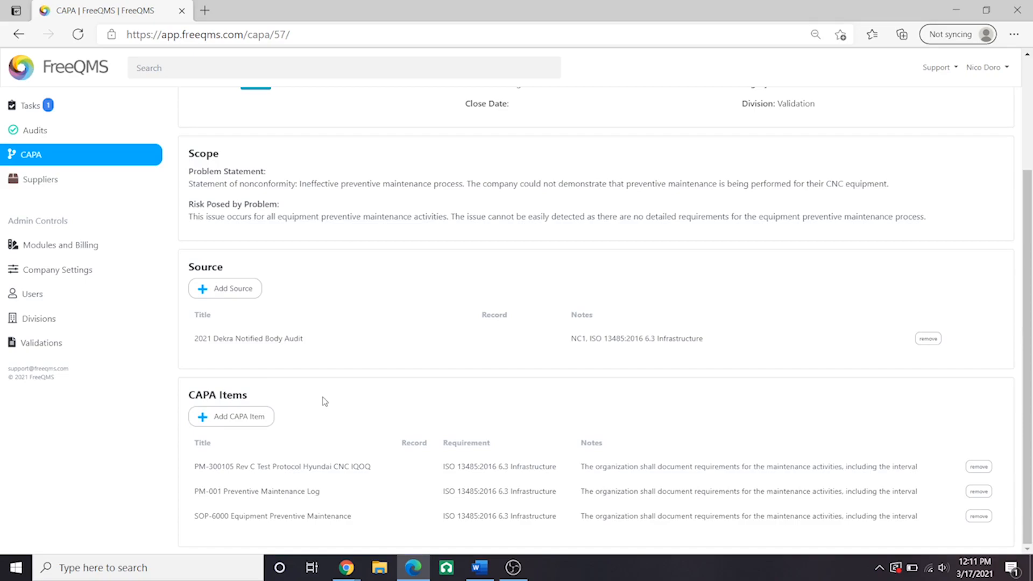
{"action": "mouse_move", "coordinate": [238, 472]}
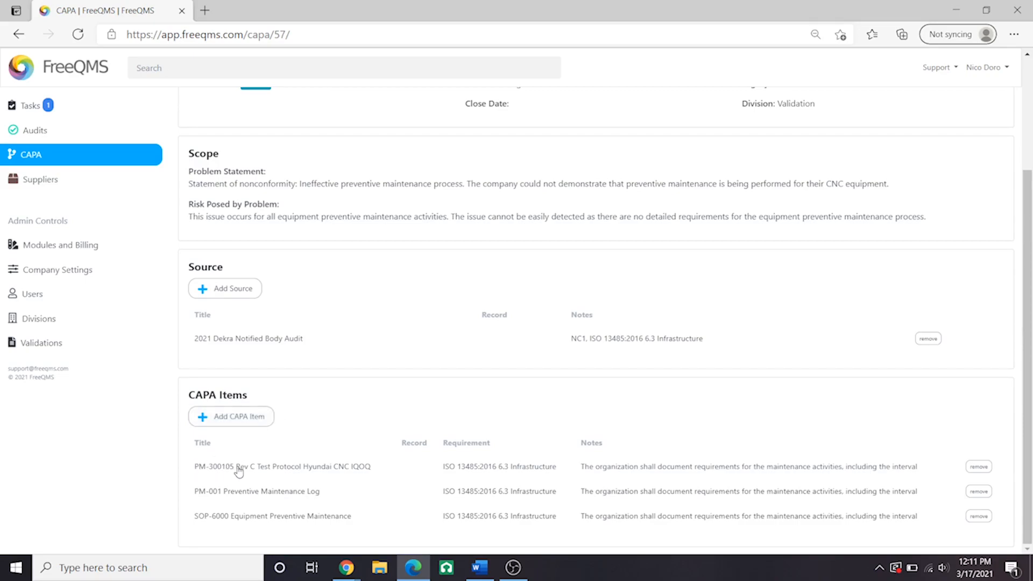
{"action": "mouse_move", "coordinate": [384, 471]}
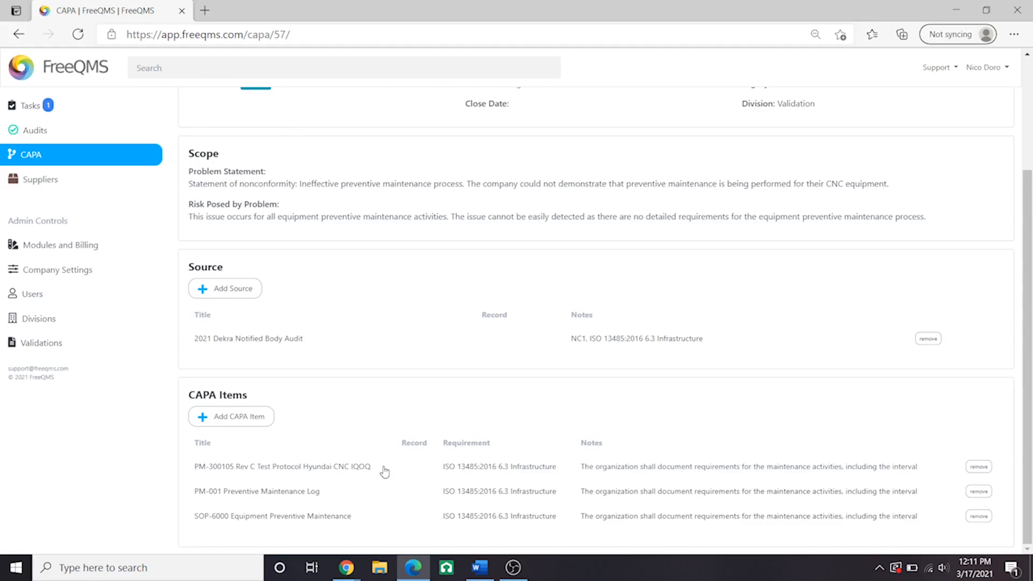
{"action": "mouse_move", "coordinate": [209, 497]}
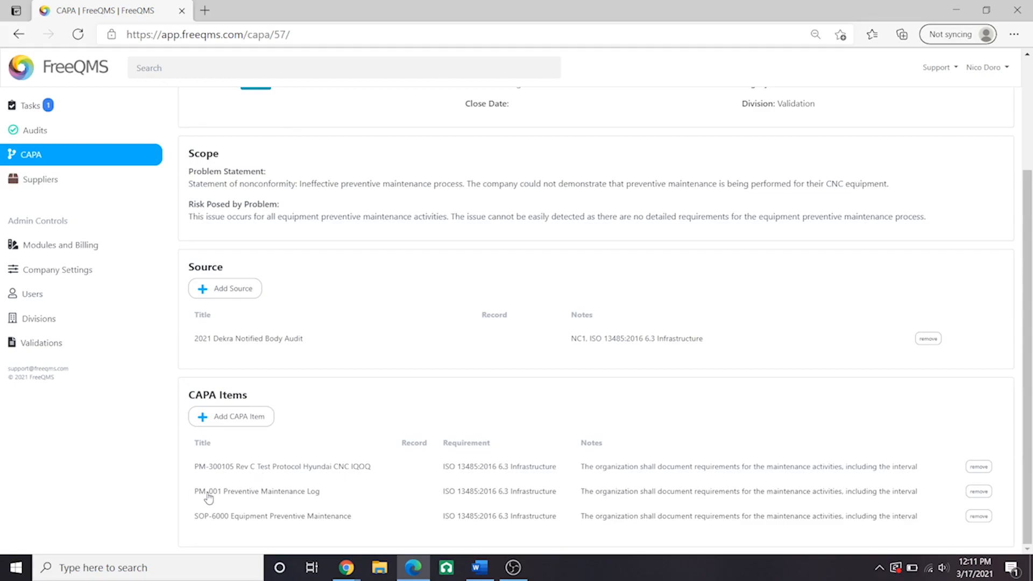
{"action": "mouse_move", "coordinate": [361, 494]}
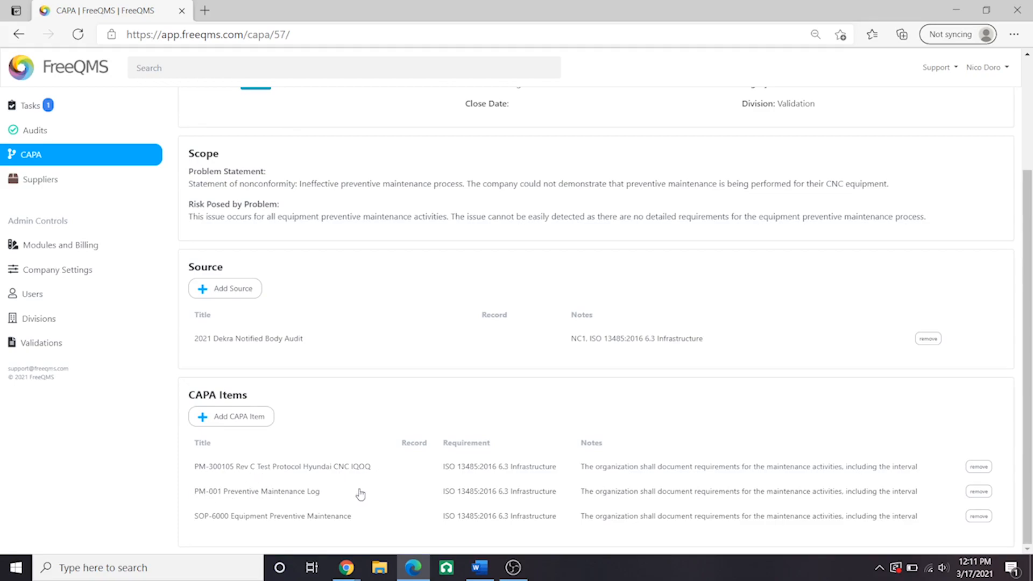
{"action": "mouse_move", "coordinate": [229, 526]}
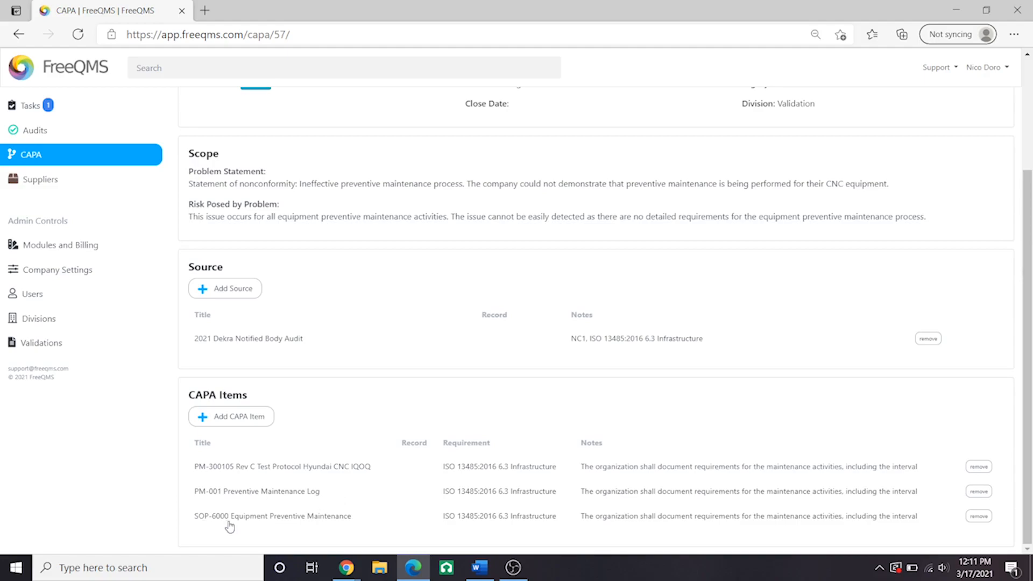
{"action": "mouse_move", "coordinate": [368, 530]}
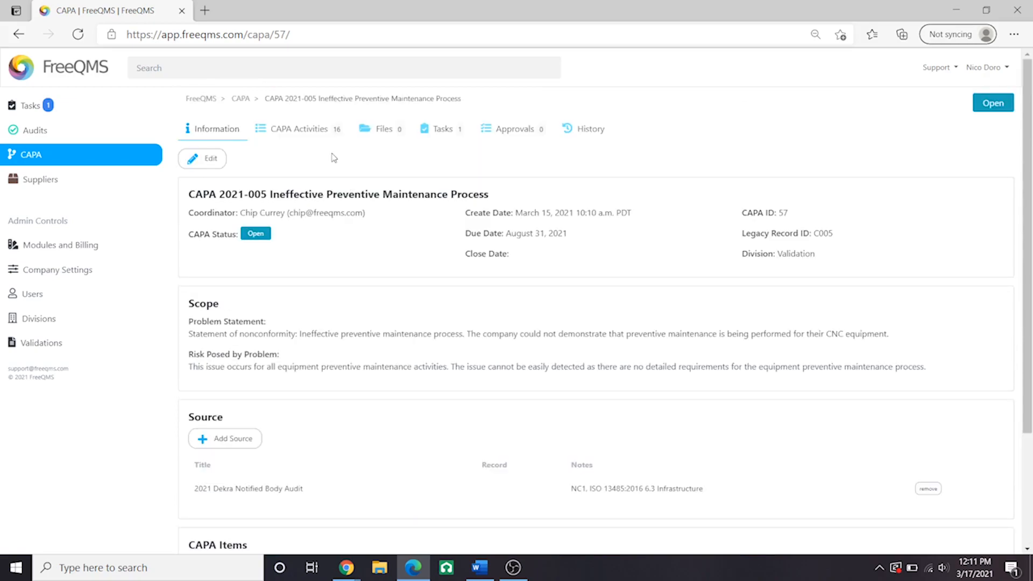
{"action": "left_click", "coordinate": [298, 128]}
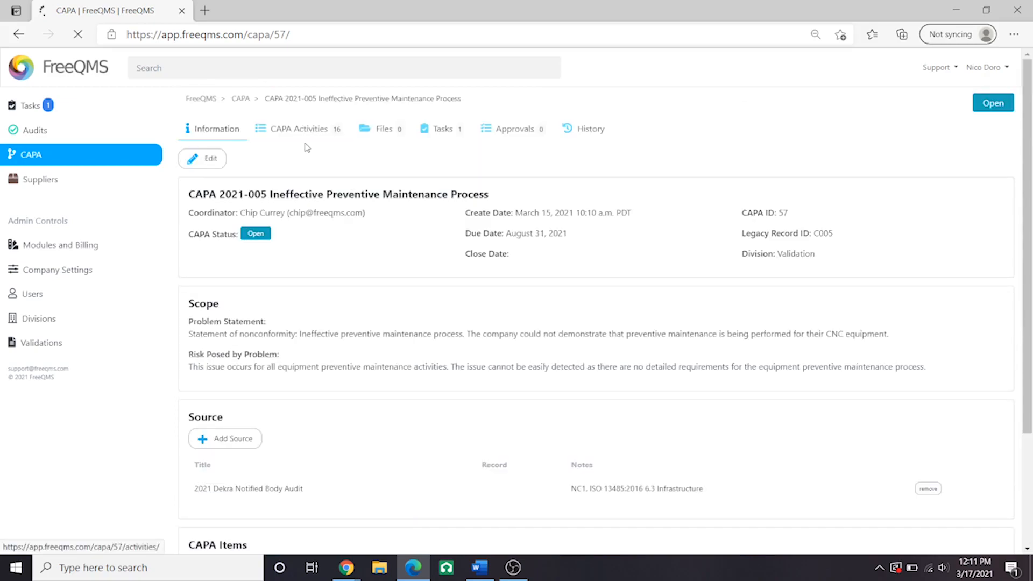
{"action": "left_click", "coordinate": [298, 129]}
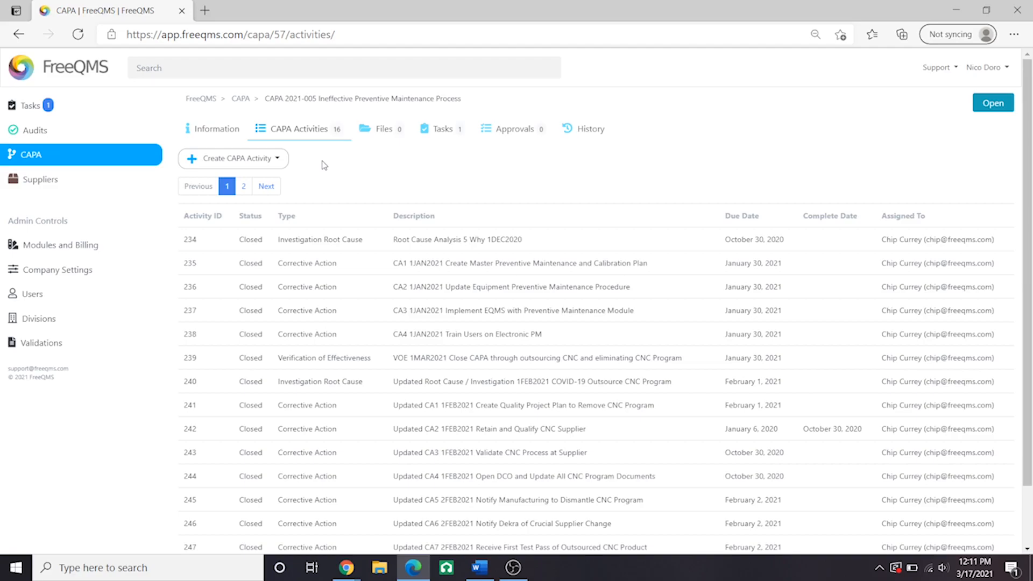
{"action": "mouse_move", "coordinate": [308, 178]}
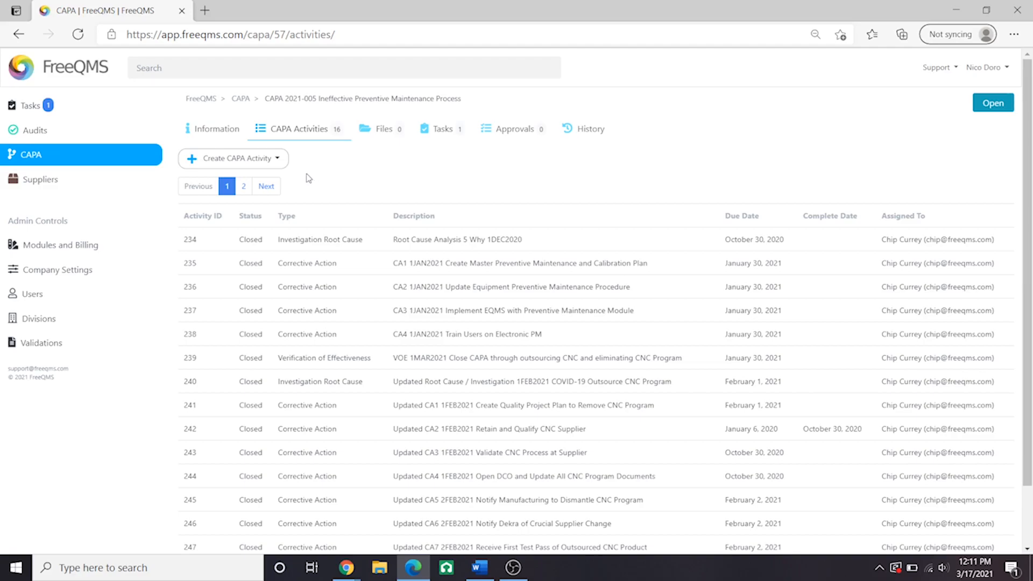
{"action": "mouse_move", "coordinate": [524, 239]}
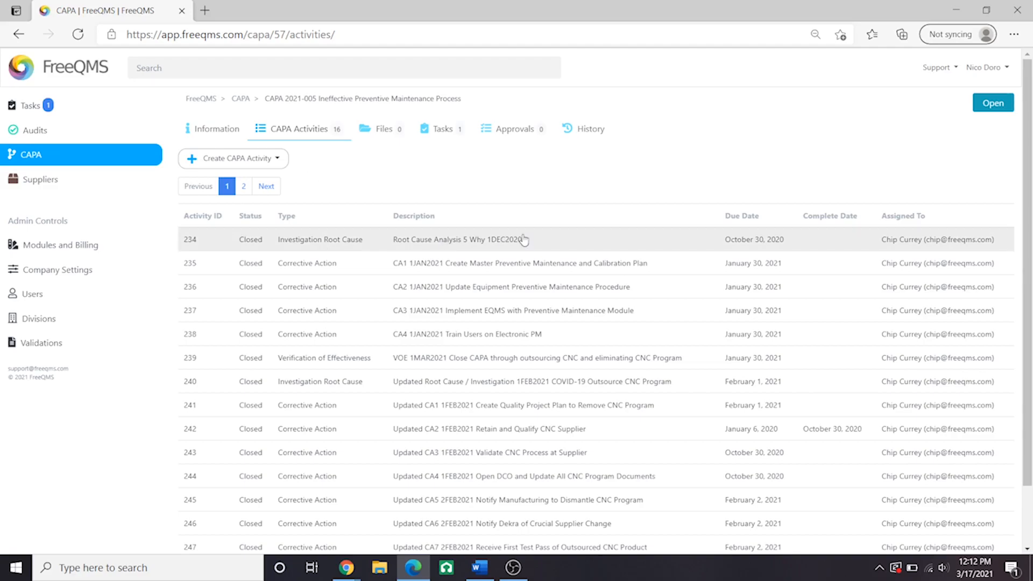
{"action": "mouse_move", "coordinate": [403, 263]}
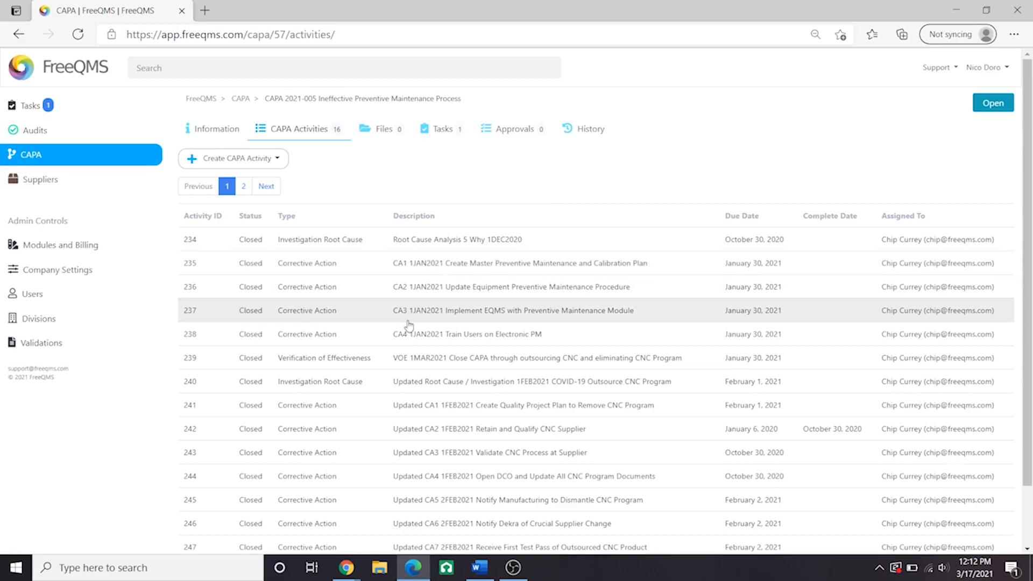
{"action": "mouse_move", "coordinate": [408, 343]}
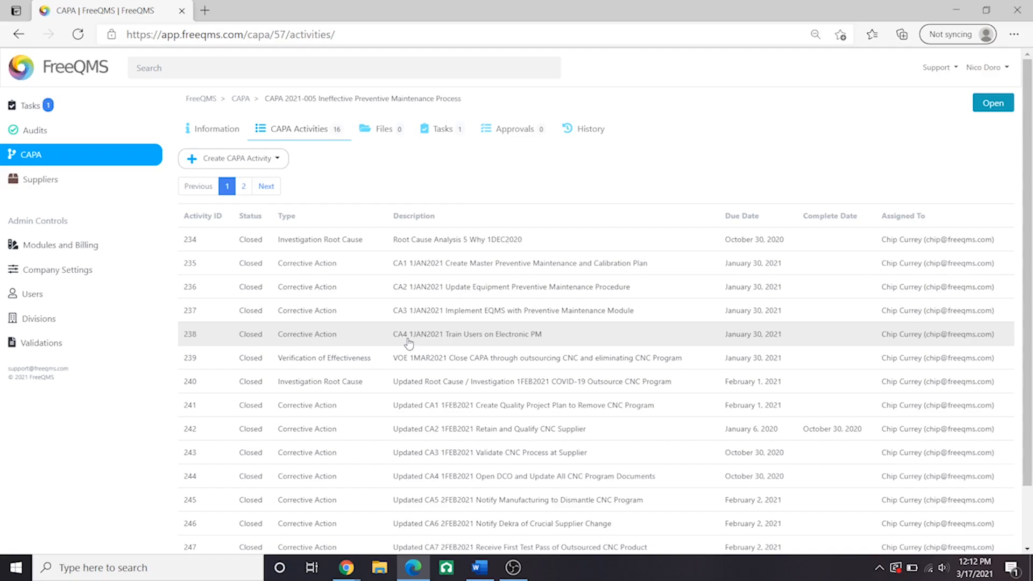
{"action": "mouse_move", "coordinate": [392, 388]}
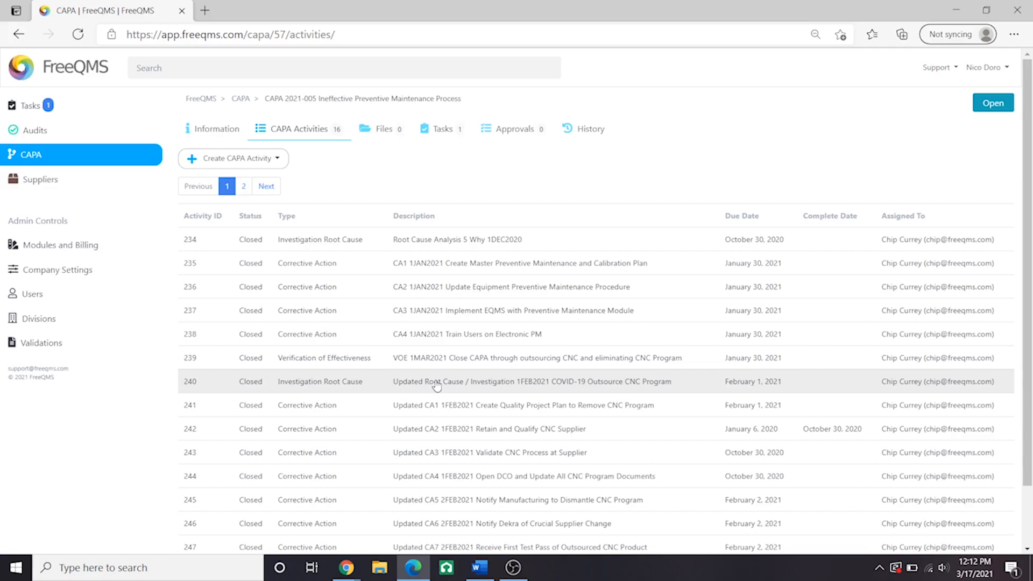
{"action": "mouse_move", "coordinate": [428, 432]}
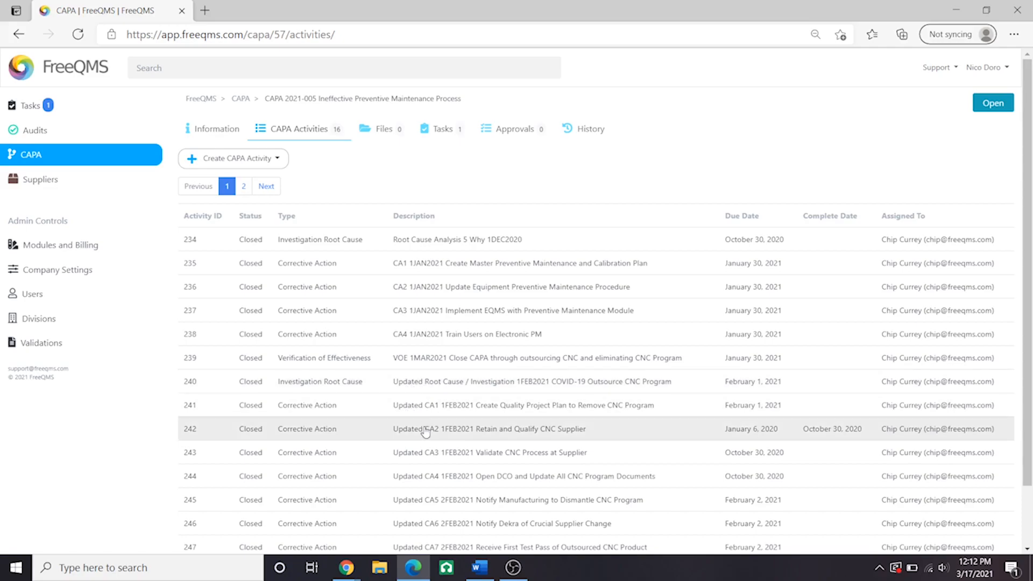
{"action": "mouse_move", "coordinate": [425, 547]}
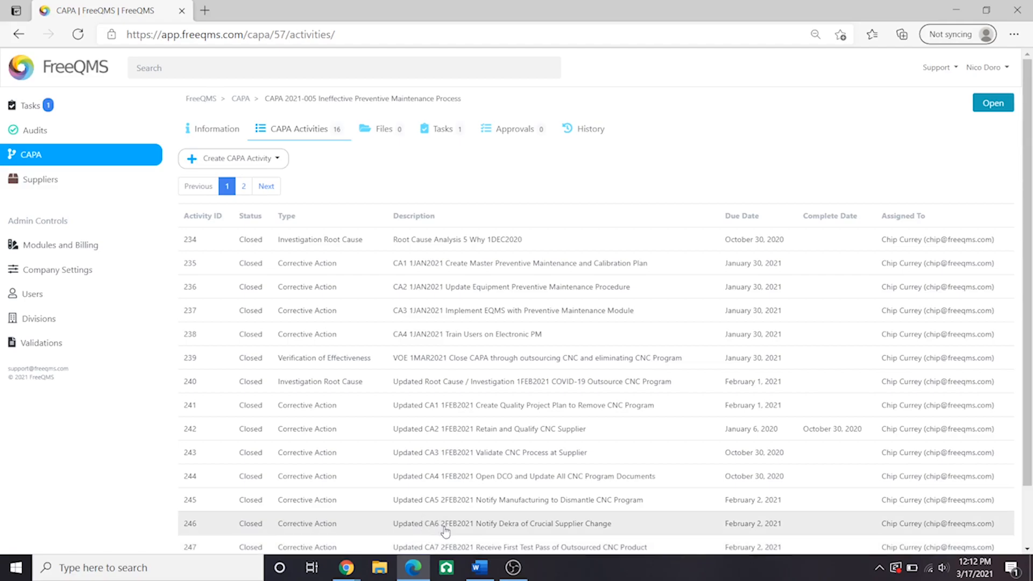
{"action": "mouse_move", "coordinate": [453, 534]}
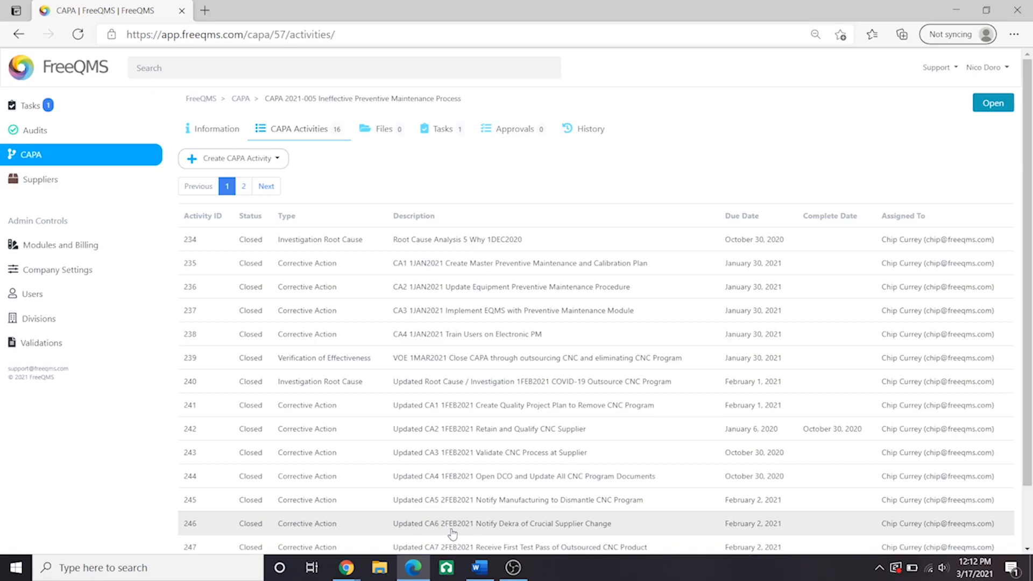
{"action": "mouse_move", "coordinate": [452, 533]}
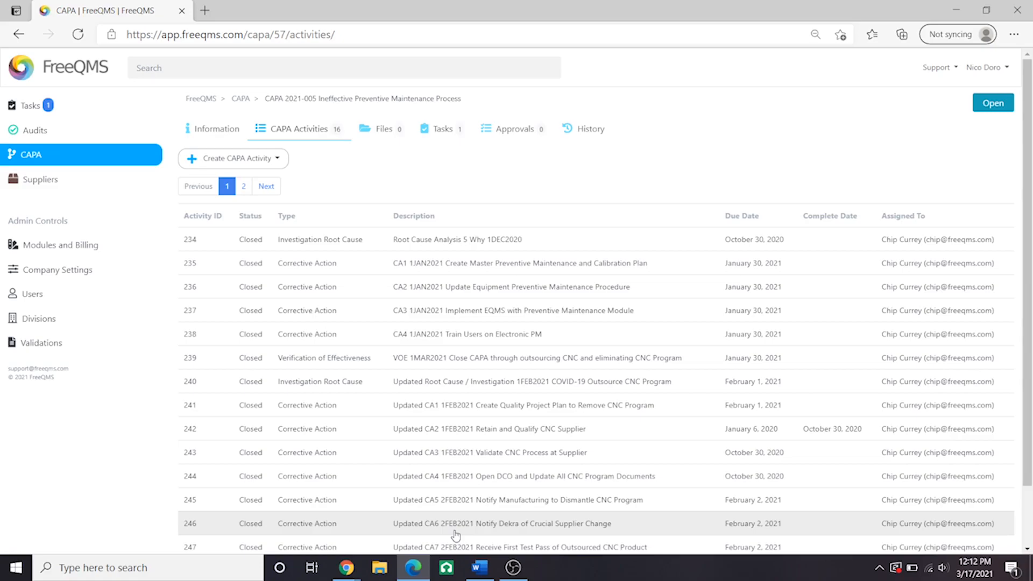
{"action": "mouse_move", "coordinate": [388, 359]}
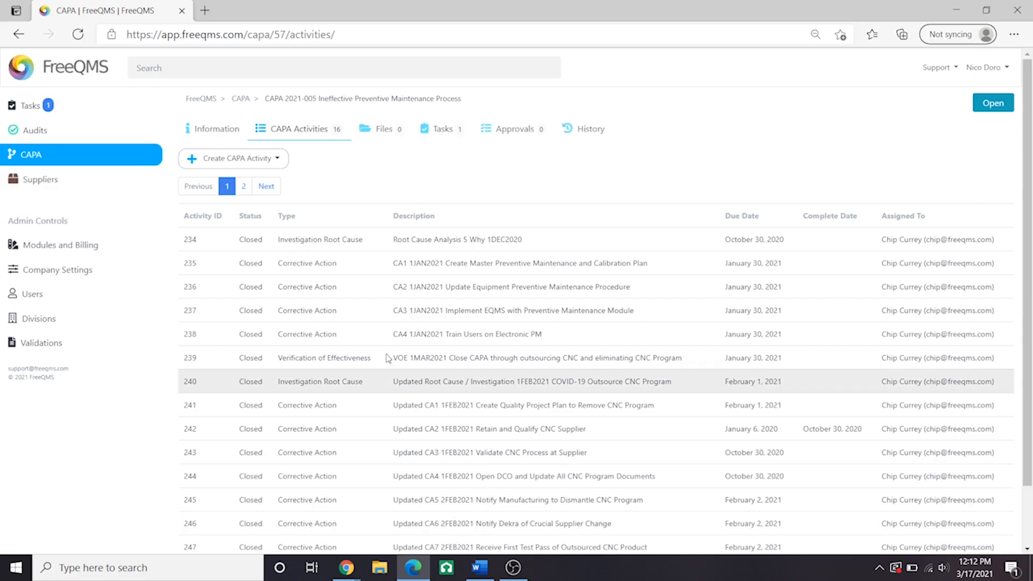
Start a Notify External Party activity and accept the suggested 'Send Updated Correct…' description.
{"action": "left_click", "coordinate": [233, 158]}
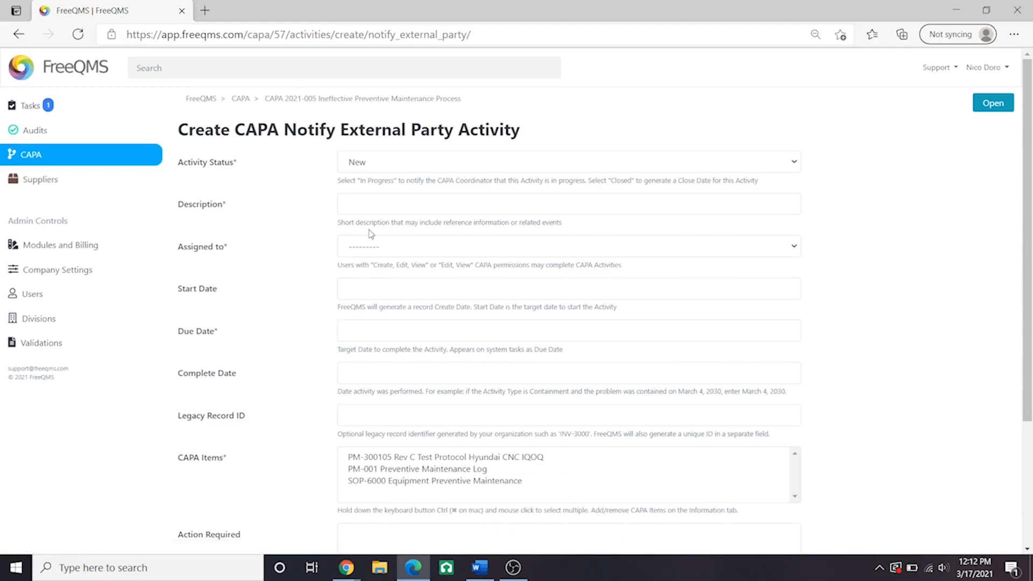
{"action": "mouse_move", "coordinate": [428, 170]}
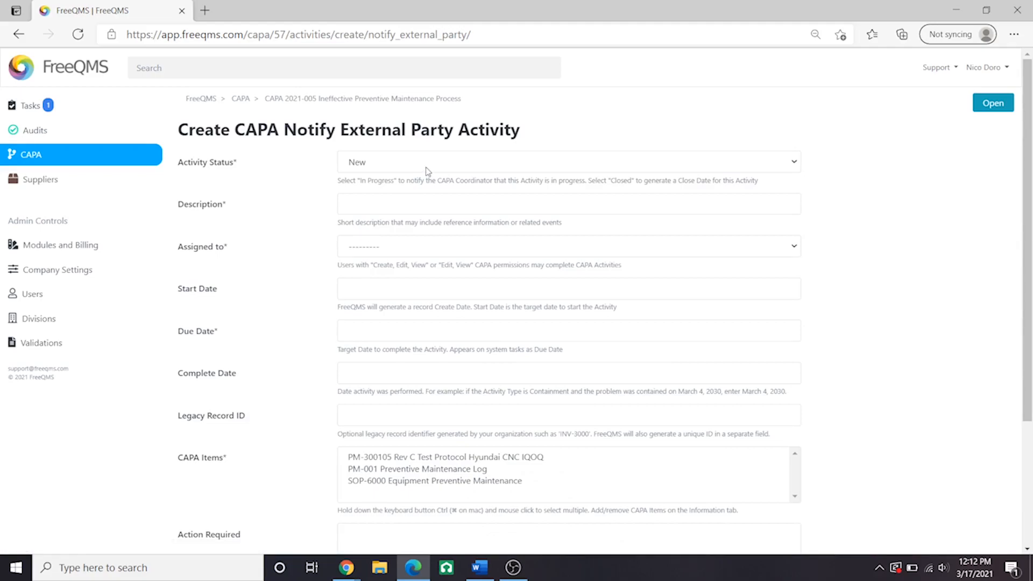
{"action": "type", "text": "Notify 15MAR"}
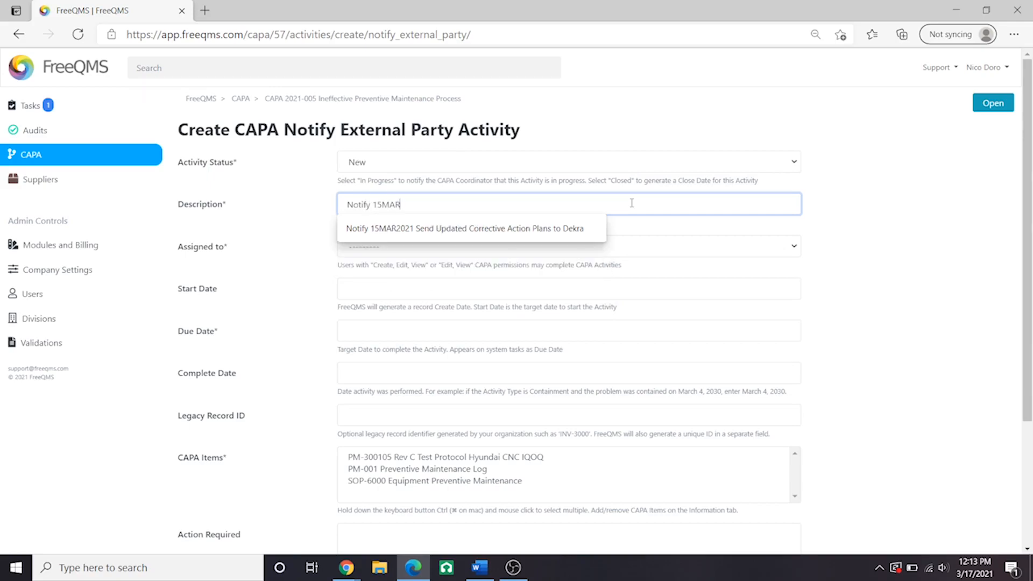
{"action": "type", "text": "2021 Send Updated Correct"}
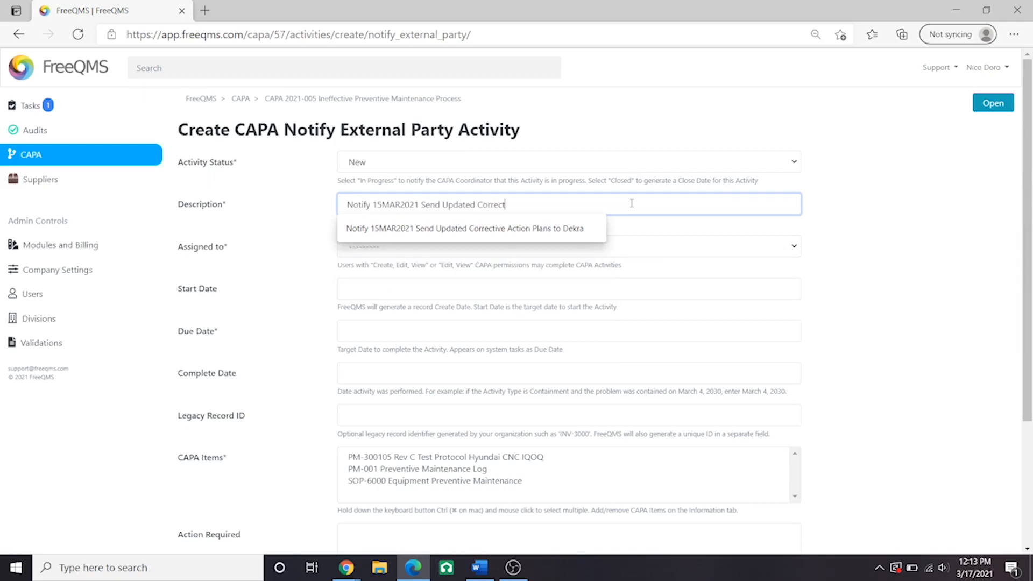
{"action": "left_click", "coordinate": [469, 229]}
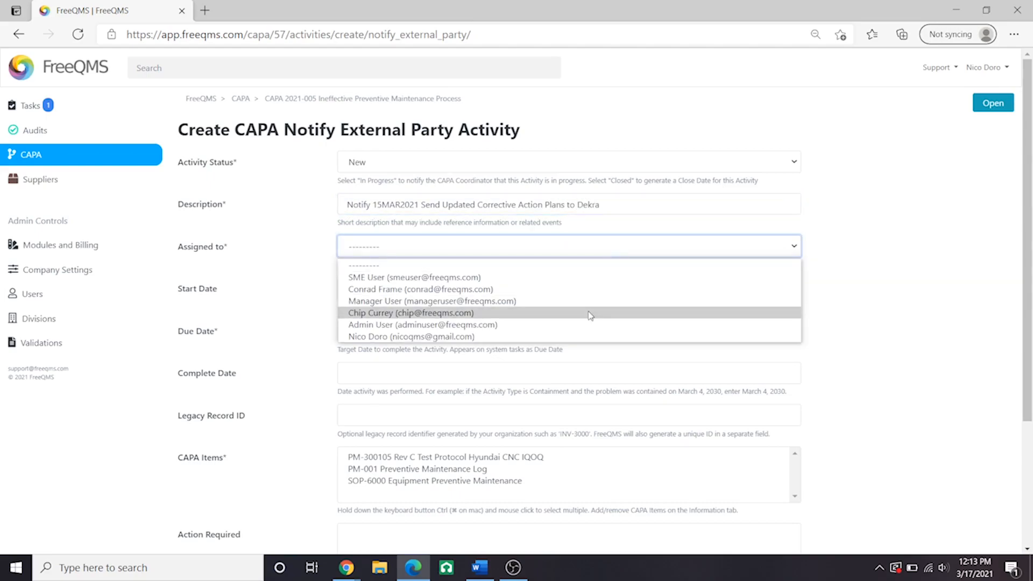
Assign the activity to the chosen user, with start date March 17, 2021 and due date March 24.
{"action": "left_click", "coordinate": [407, 313]}
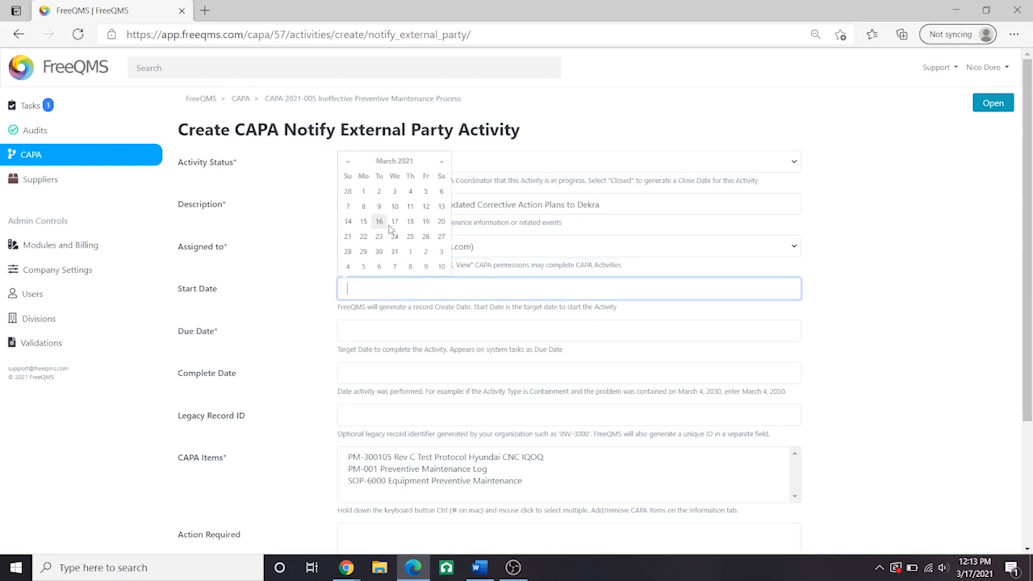
{"action": "left_click", "coordinate": [394, 221]}
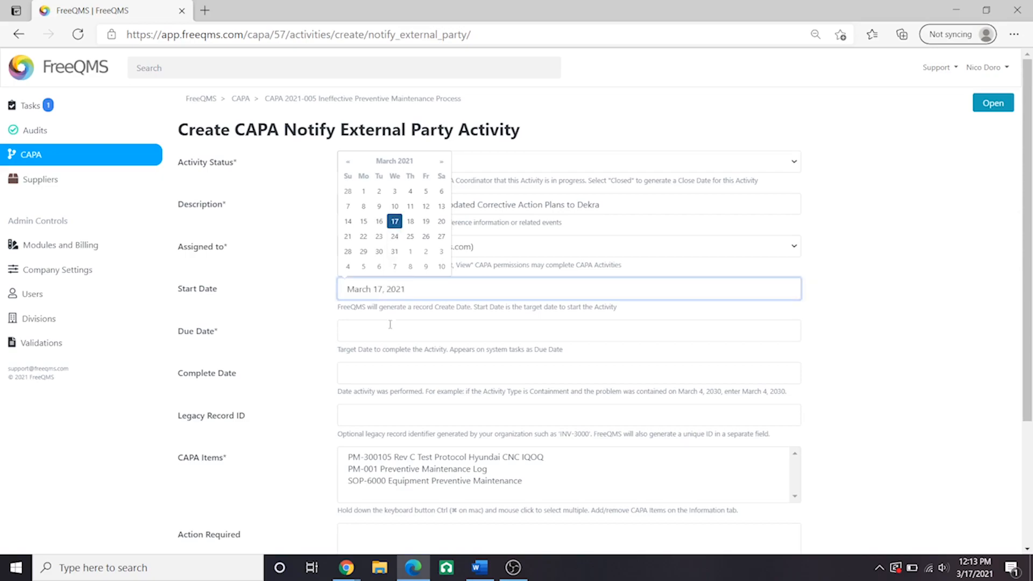
{"action": "left_click", "coordinate": [395, 279]}
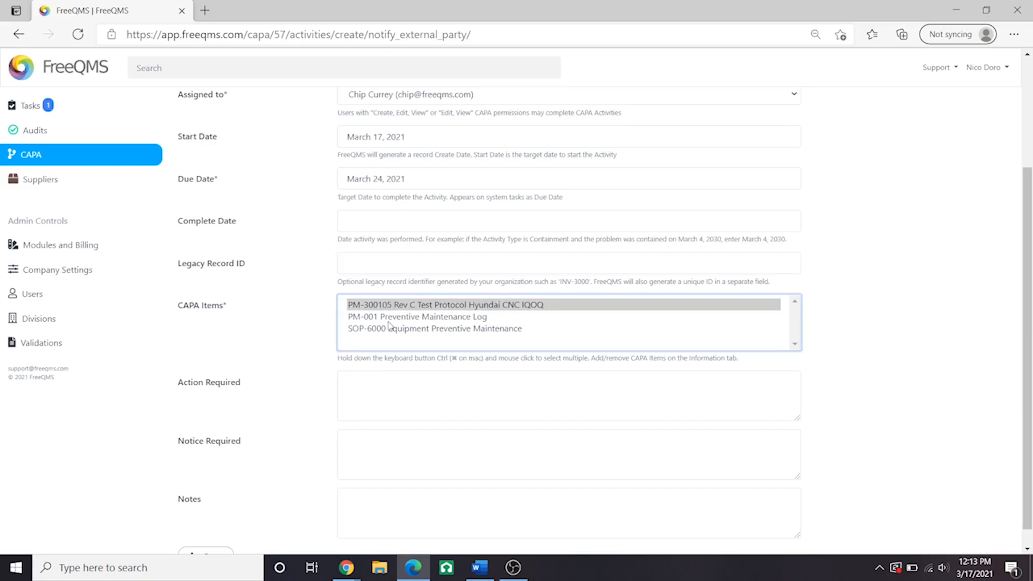
Select all three CAPA items and enter Action Required: update the official DEKRA corrective action form.
{"action": "left_click", "coordinate": [389, 317]}
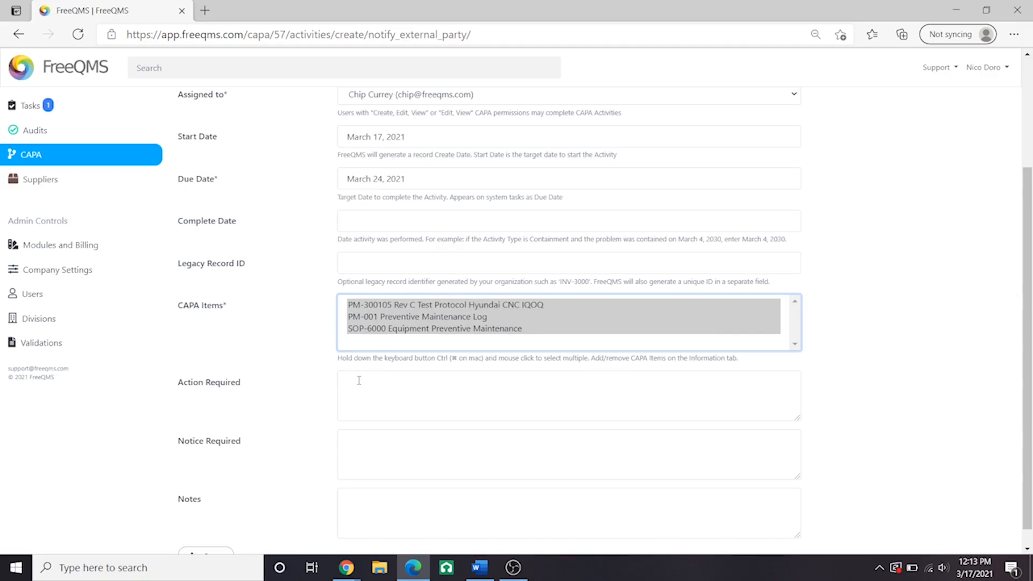
{"action": "type", "text": "U"}
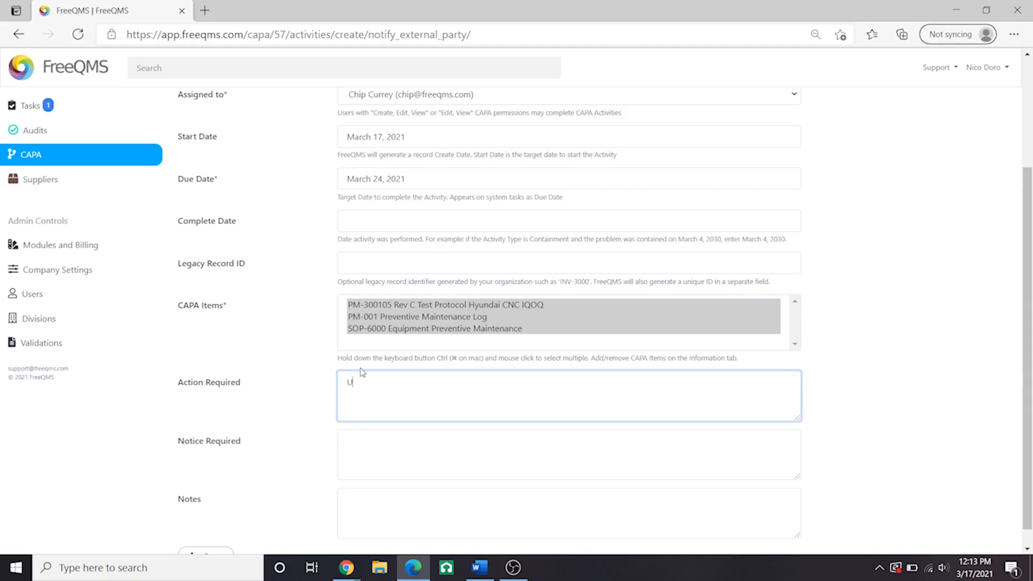
{"action": "type", "text": "pdate official DEKRA"}
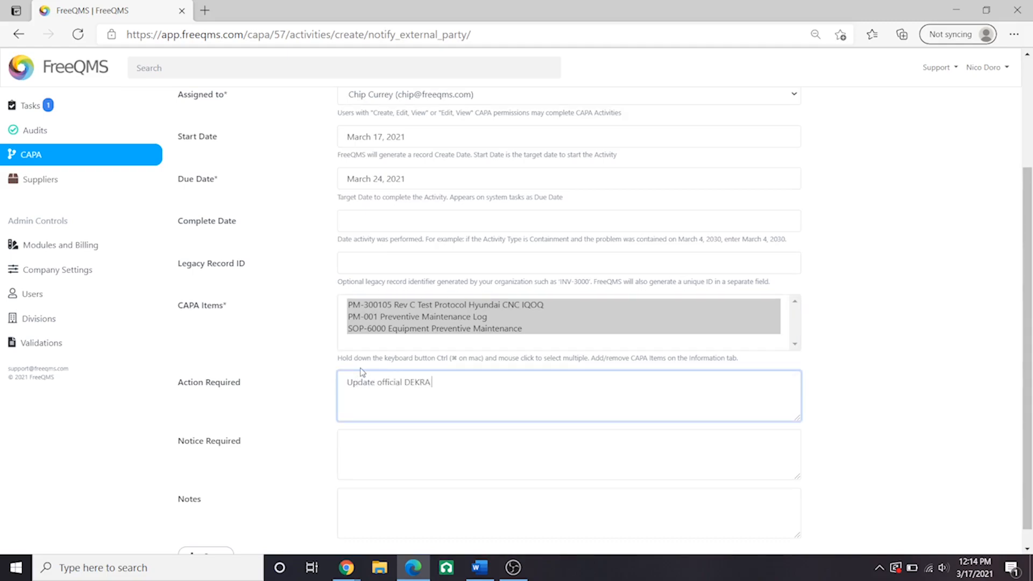
{"action": "type", "text": "corrective action form with new corrective actions and send to auditor for approval"}
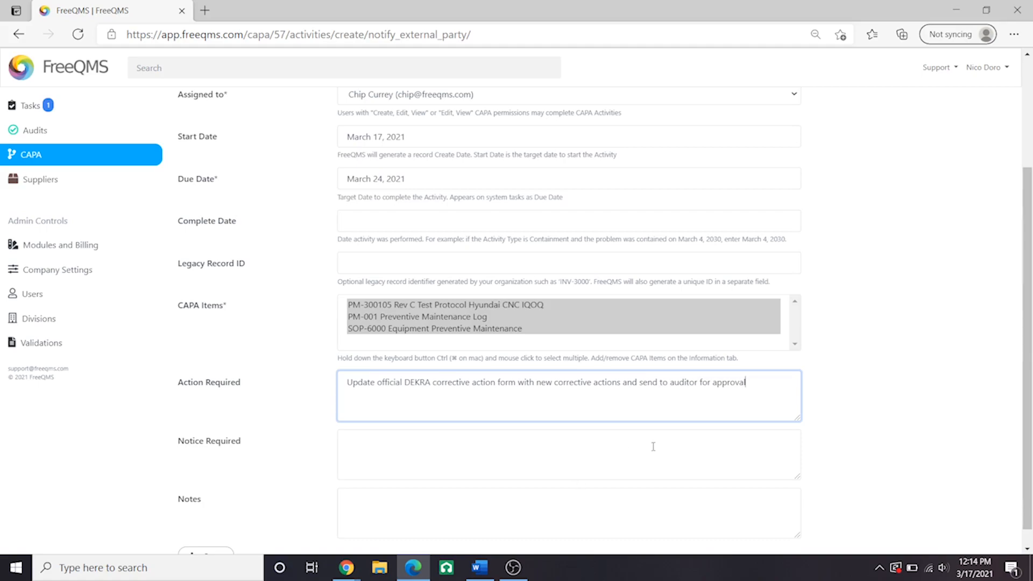
Enter Notice Required about using DEKRA's change notification form, and begin the Notes.
{"action": "type", "text": "Use DEKRA"}
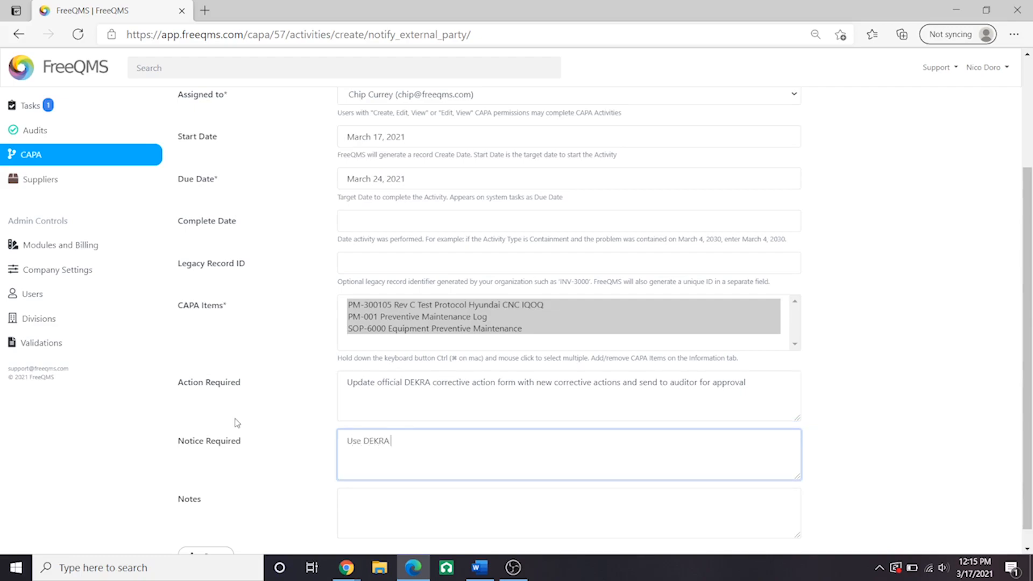
{"action": "type", "text": "official change notification form."}
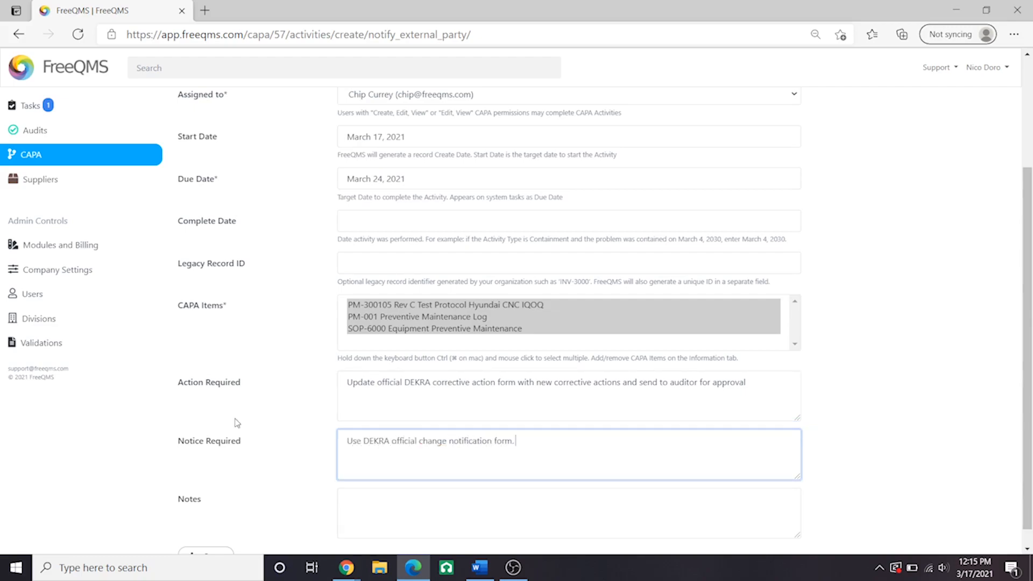
{"action": "type", "text": "If you do not have the form, request it from our"}
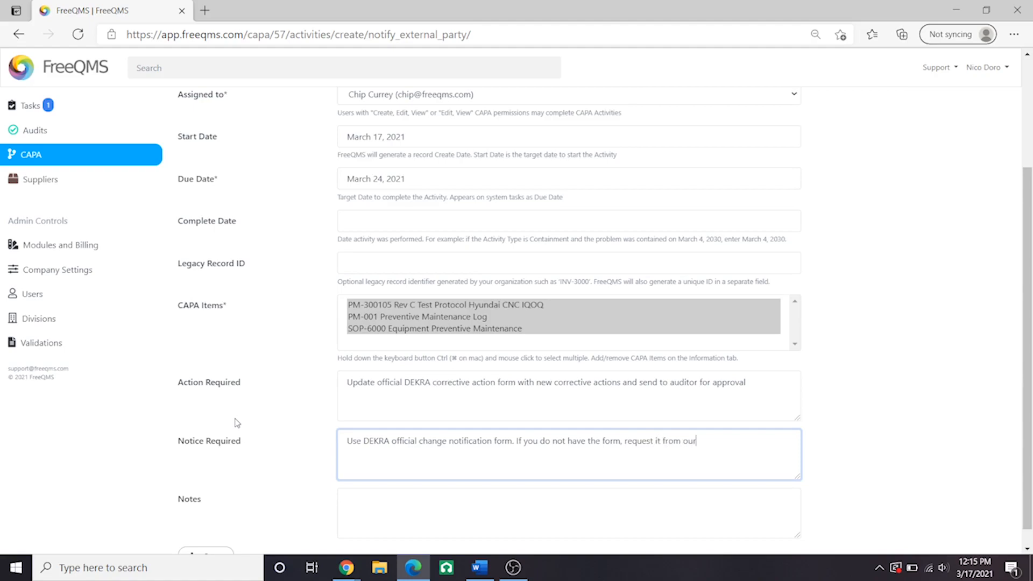
{"action": "type", "text": "account representative."}
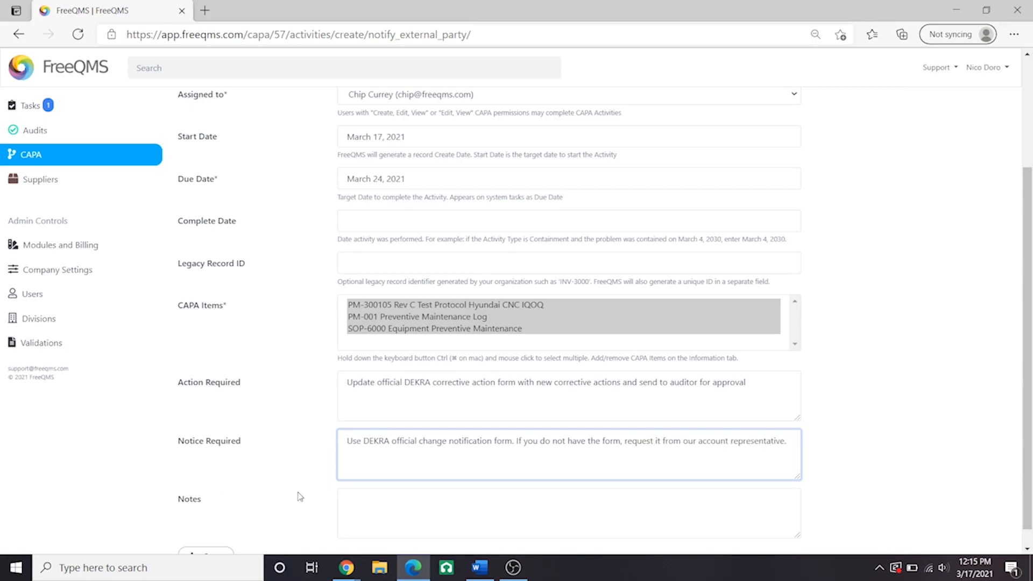
{"action": "type", "text": "Required per ISO 13485"}
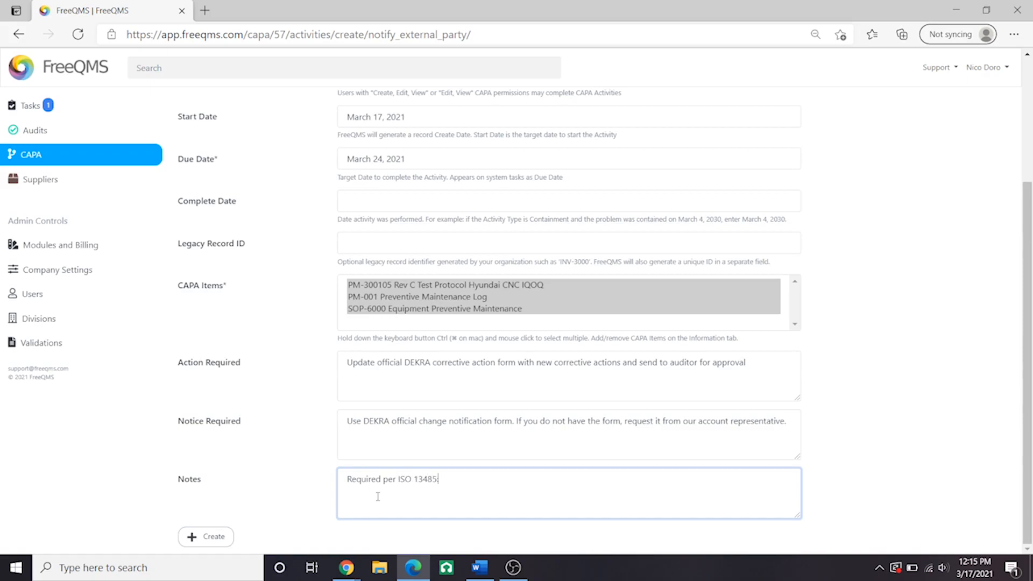
Type the ISO 13485:2016 section 8.2.3 regulatory reporting excerpt into Notes.
{"action": "type", "text": ":2016"}
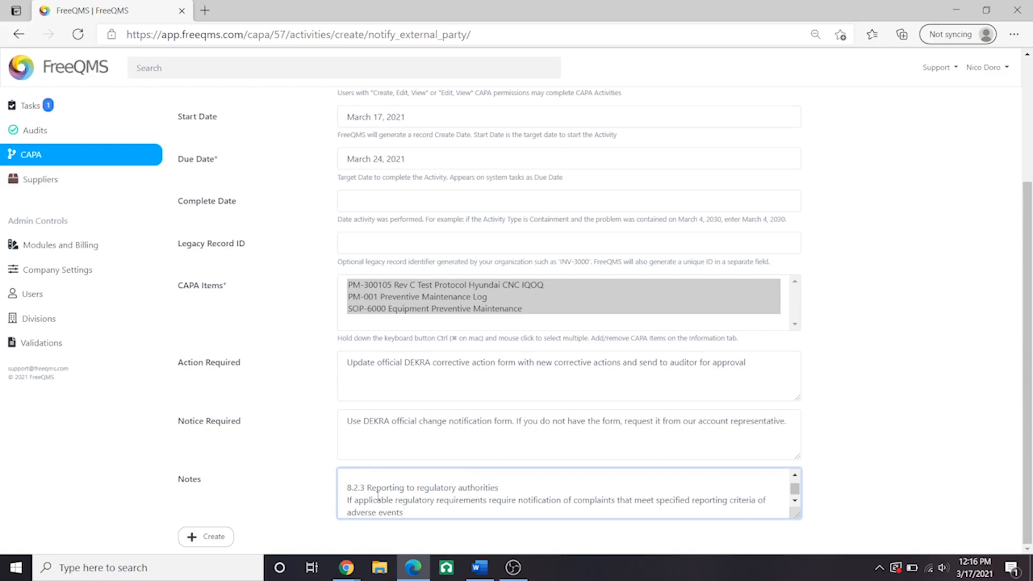
{"action": "type", "text": "or issuance of advisory notices, the organiza"}
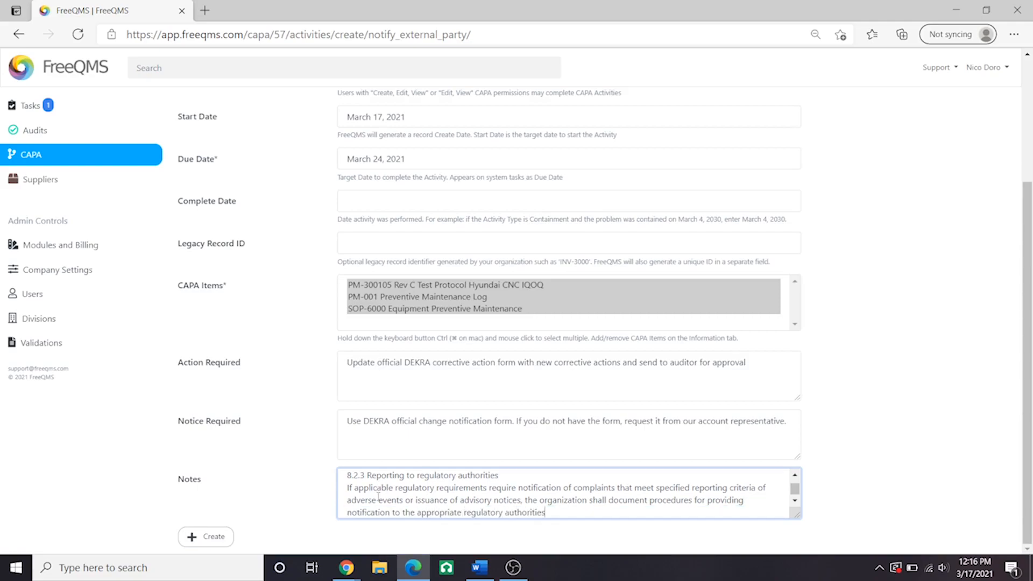
{"action": "type", "text": "Records of reporting to regulatory authorities shall be maintained (see"}
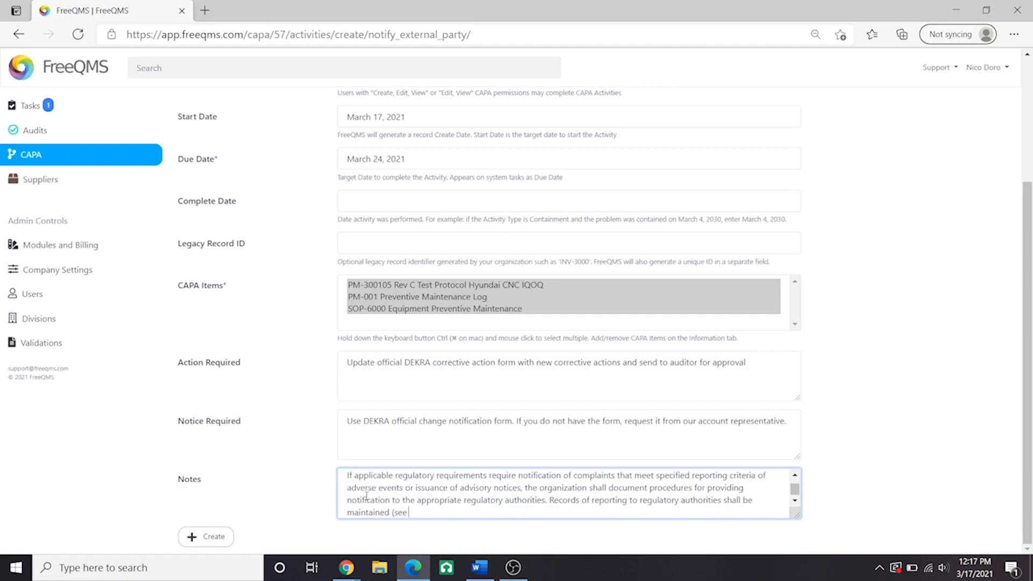
{"action": "type", "text": "4.2.5)."}
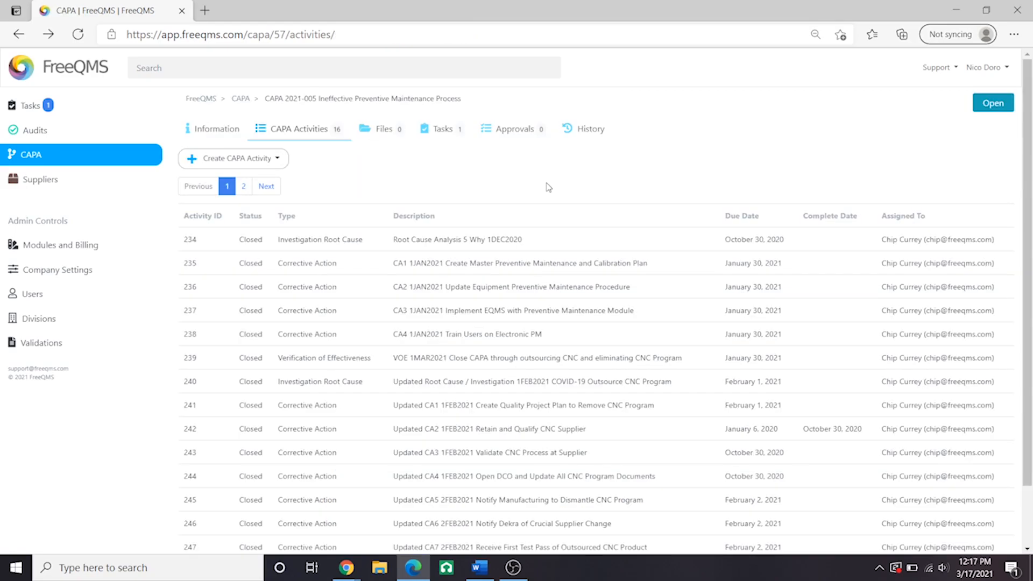
{"action": "mouse_move", "coordinate": [547, 192]}
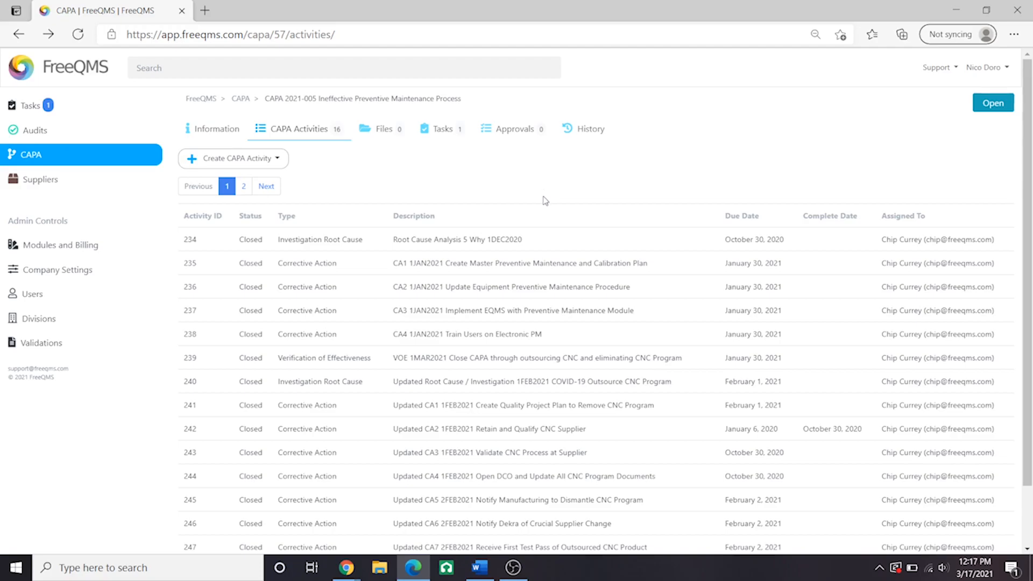
Scroll to page 2 of the activities list to see new activity 249 with status New.
{"action": "scroll", "scroll_direction": "down", "scroll_amount": 3}
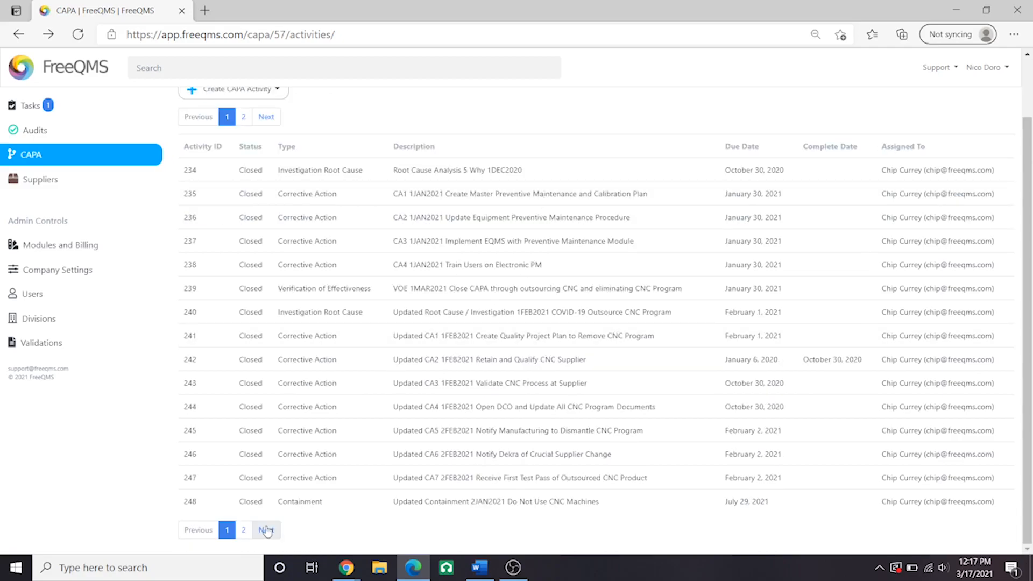
{"action": "left_click", "coordinate": [266, 530]}
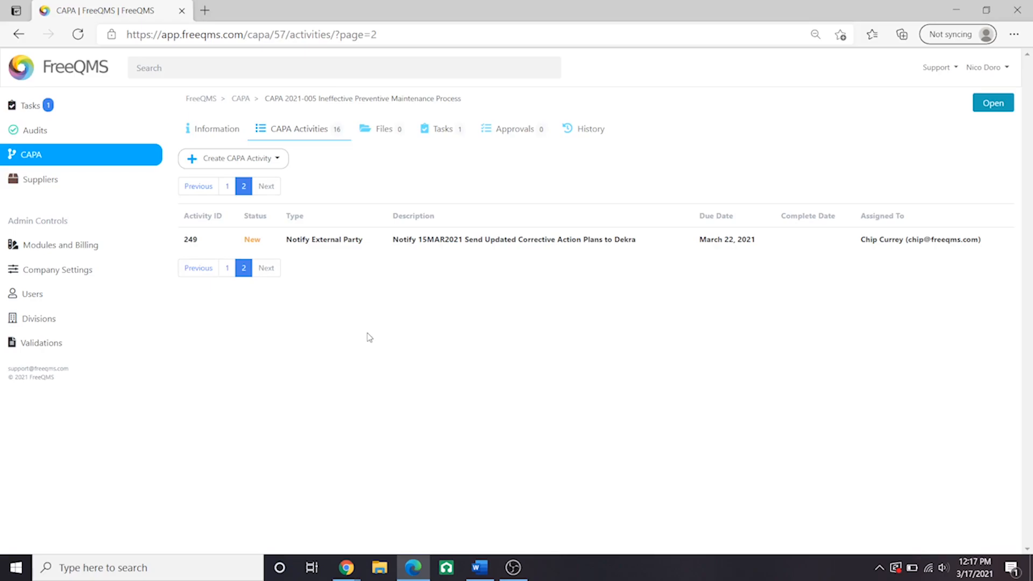